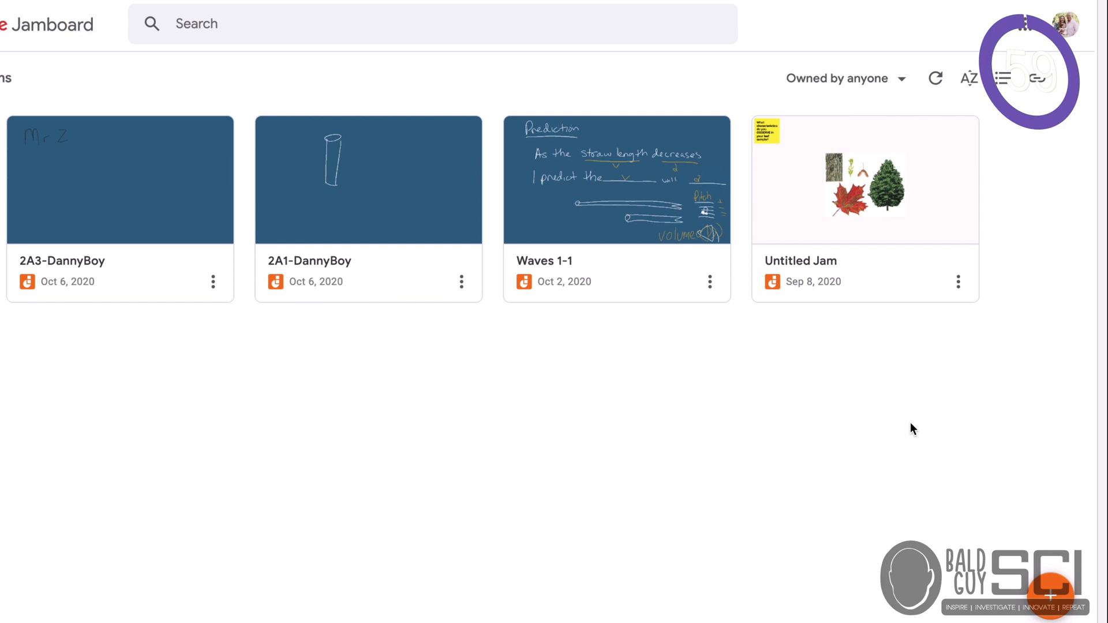
# Create a new blank Untitled Jam from the Google apps grid and show the pen options
pyautogui.click(1026, 23)
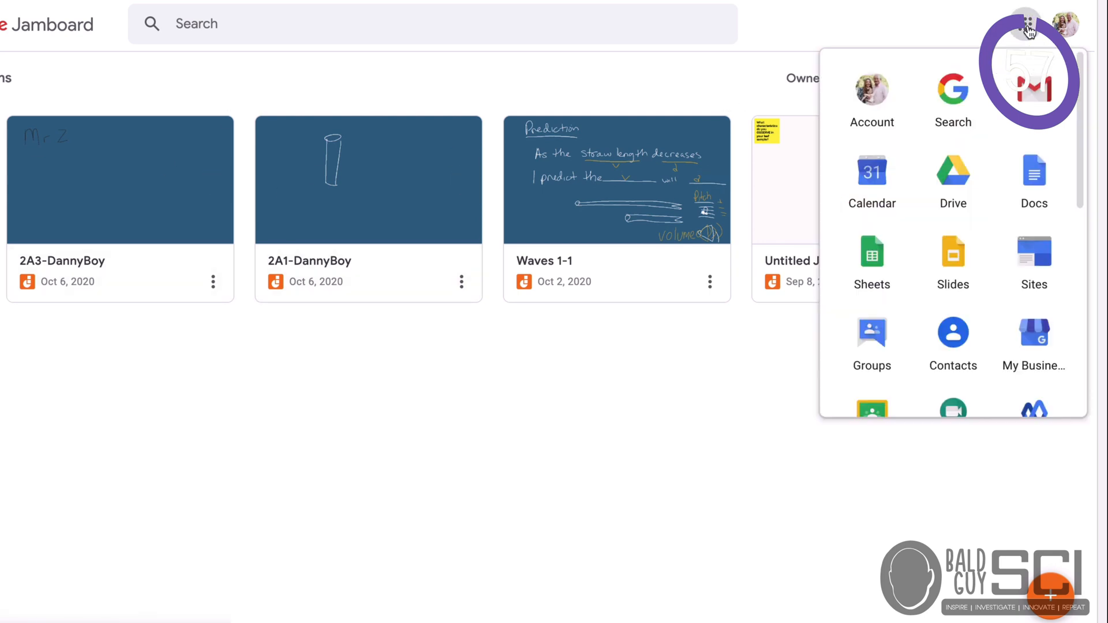
pyautogui.scroll(-3)
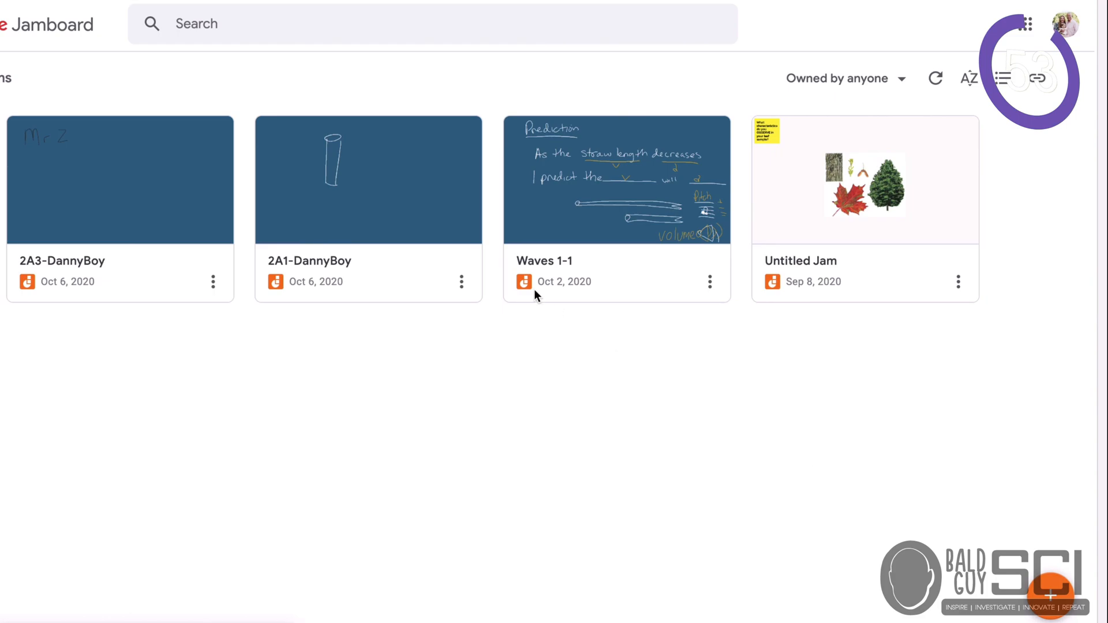
pyautogui.click(864, 180)
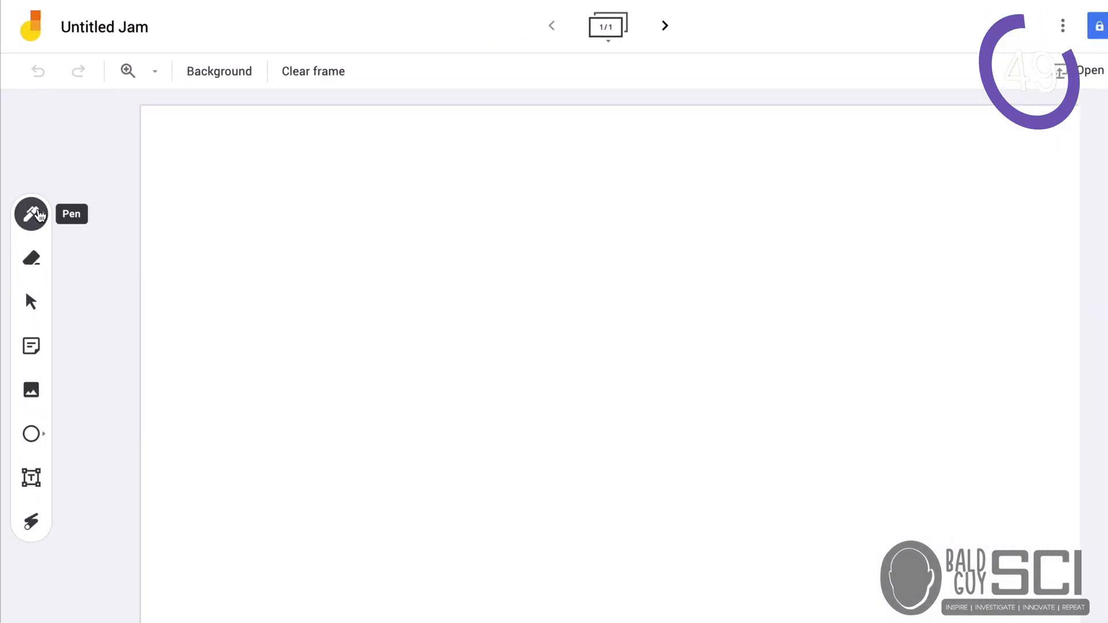
pyautogui.click(31, 215)
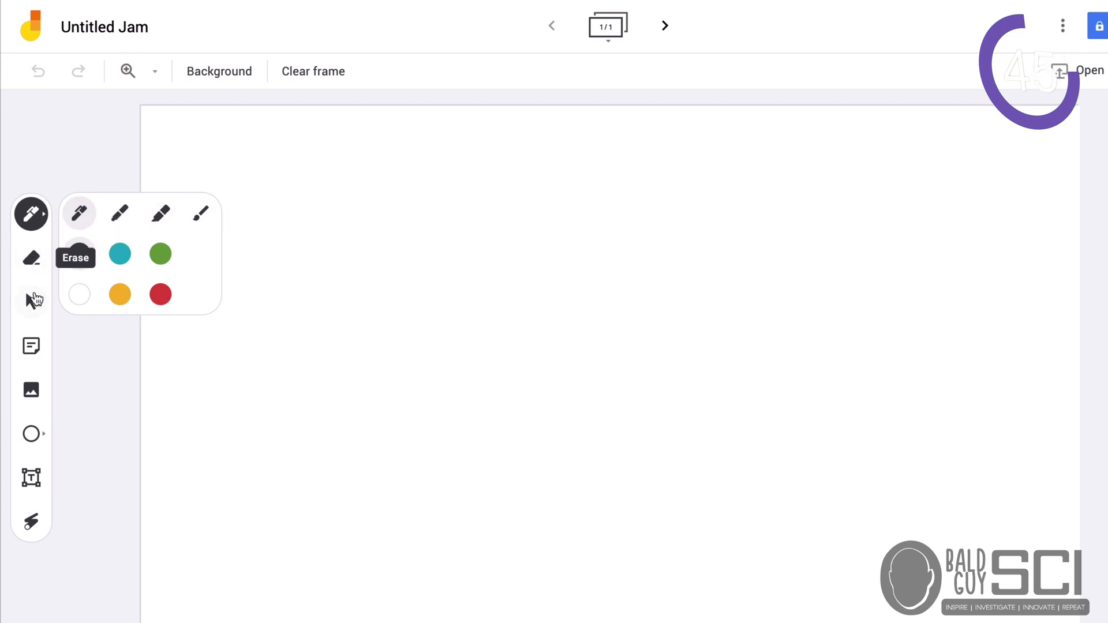
pyautogui.moveTo(31, 346)
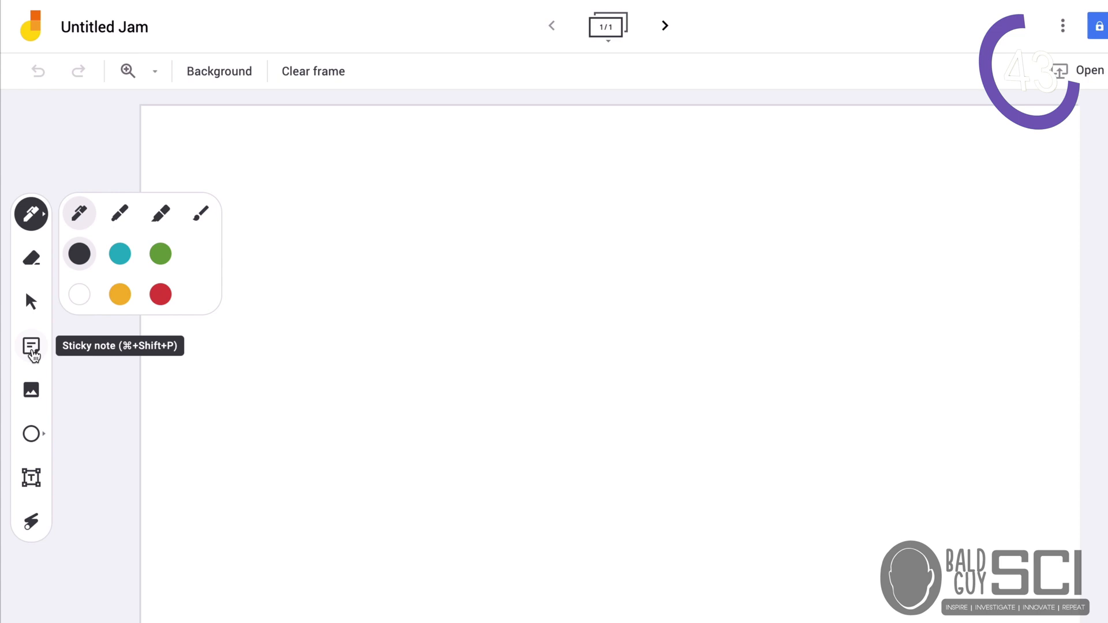
# Add a yellow 'Predict' sticky note and move it to the frame's top-left corner
pyautogui.click(31, 345)
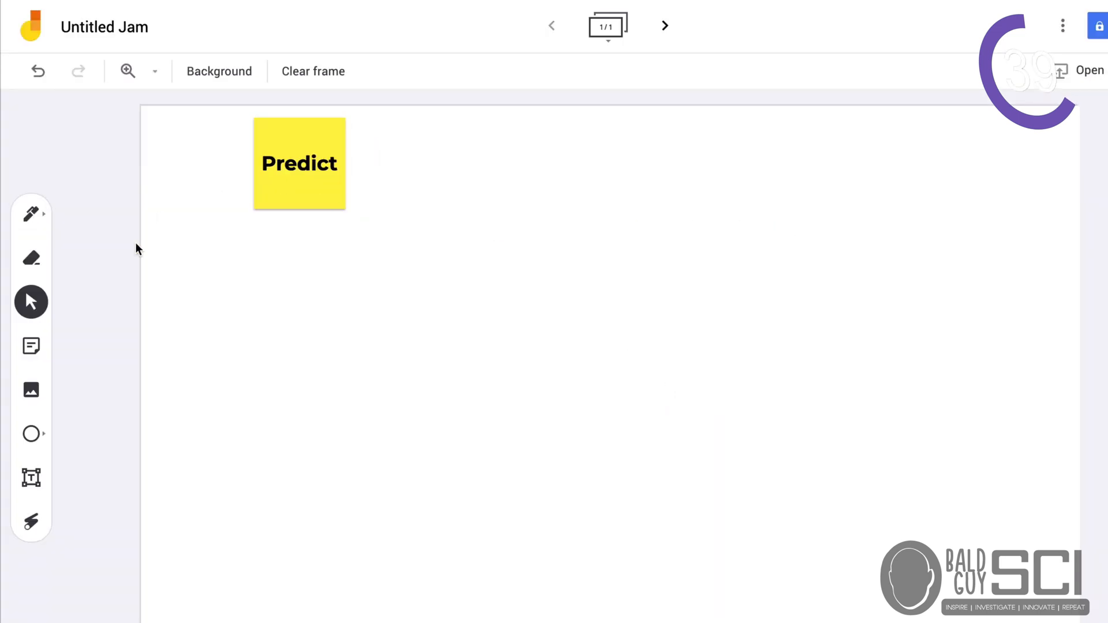
pyautogui.moveTo(299, 163); pyautogui.dragTo(200, 165)
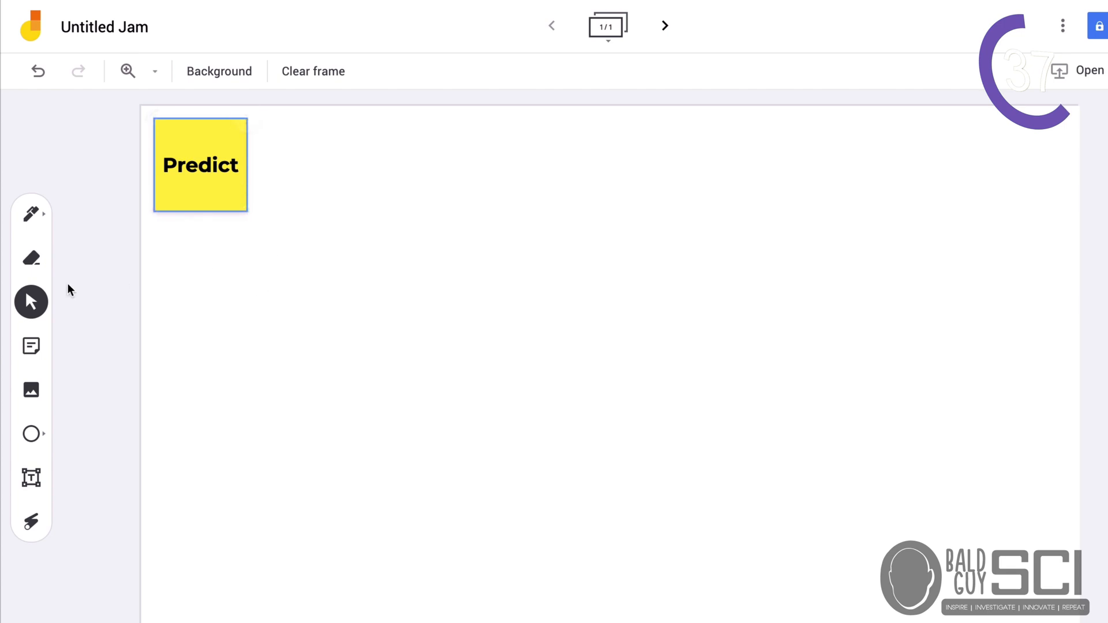
pyautogui.moveTo(504, 162)
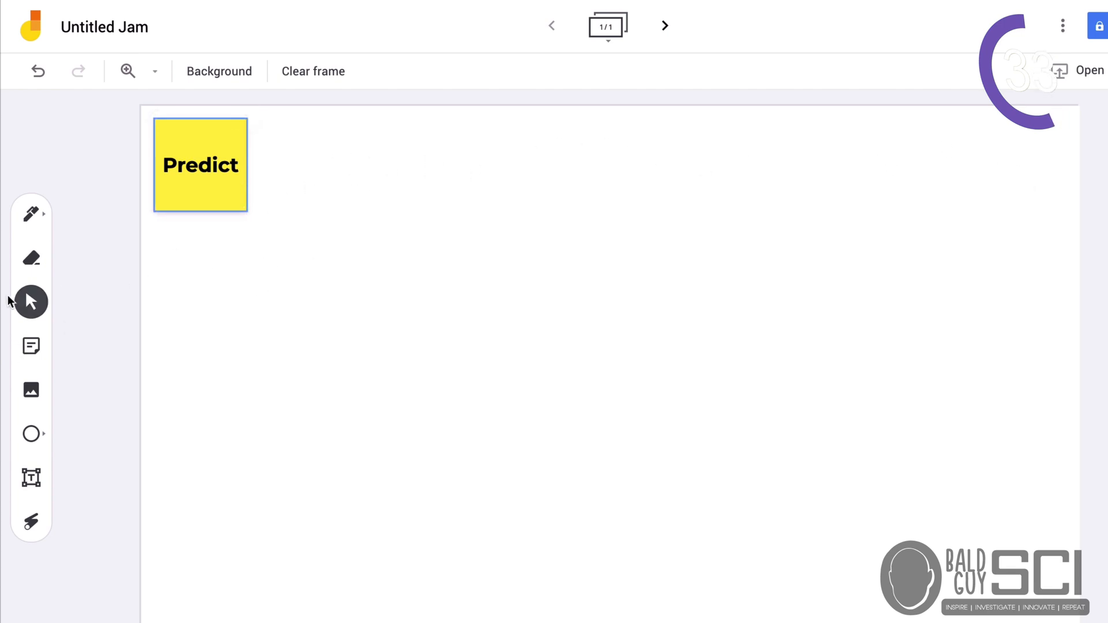
pyautogui.moveTo(32, 390)
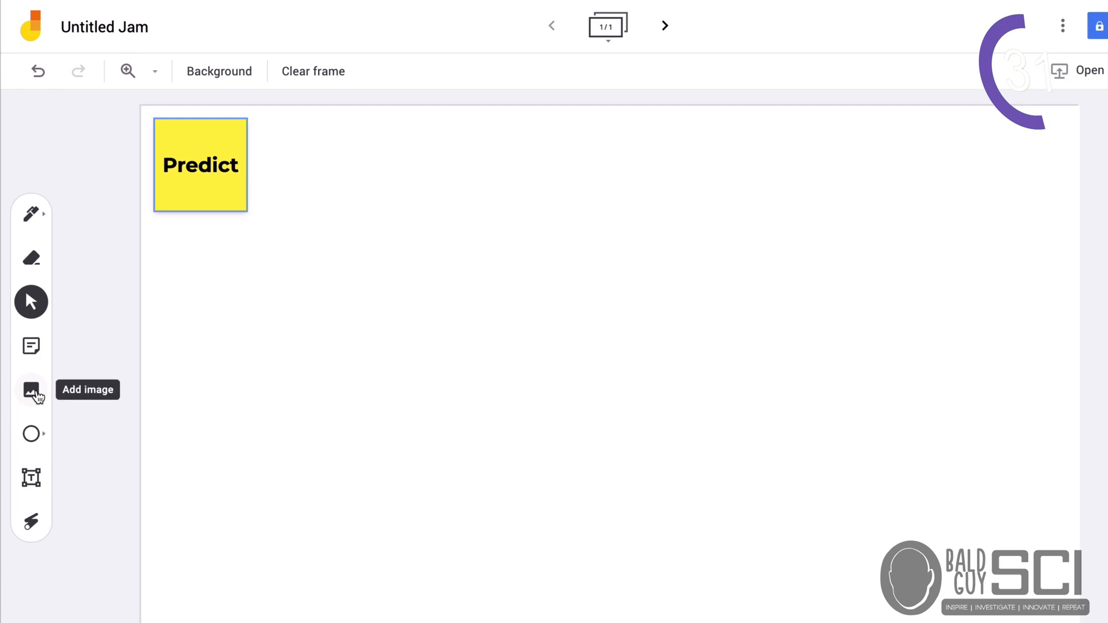
# Insert the logo image beside the note, then add a second blank frame
pyautogui.click(31, 389)
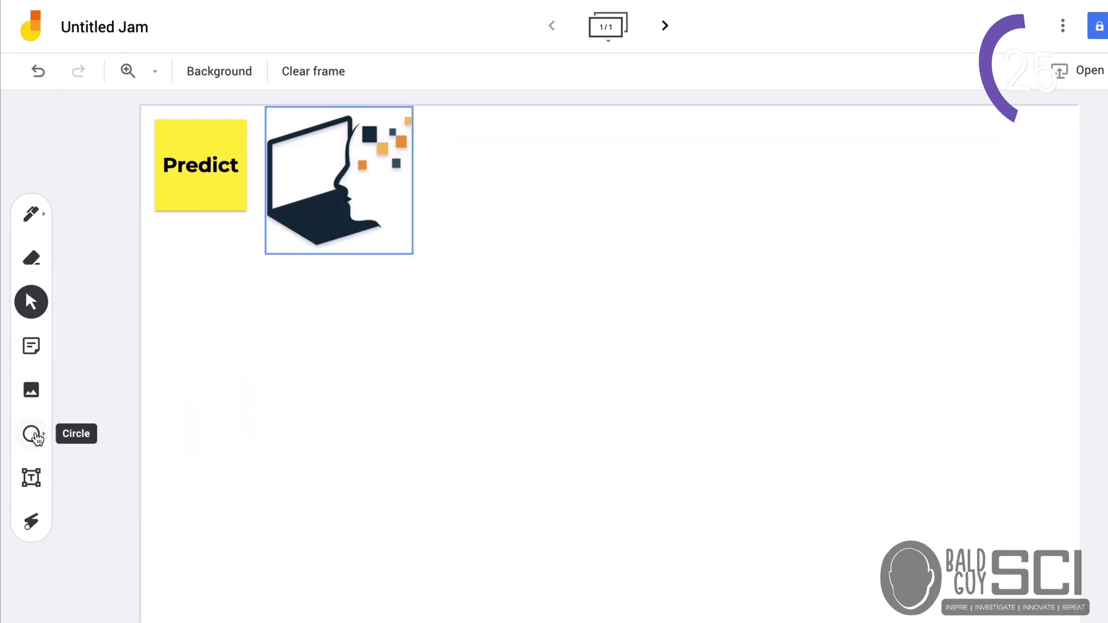
pyautogui.moveTo(31, 522)
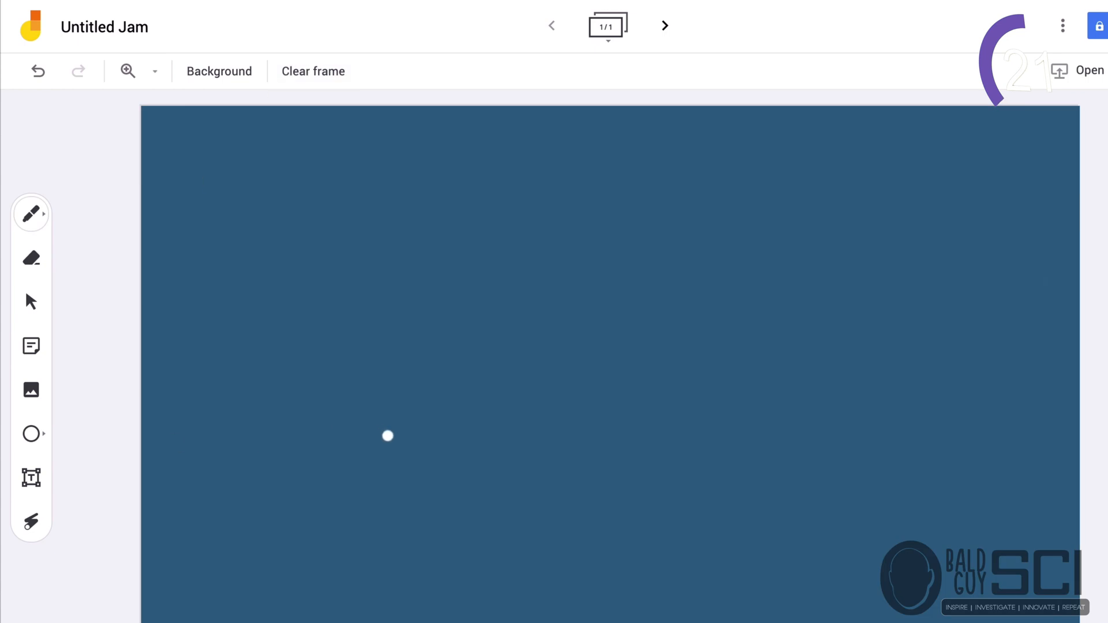
pyautogui.moveTo(663, 27)
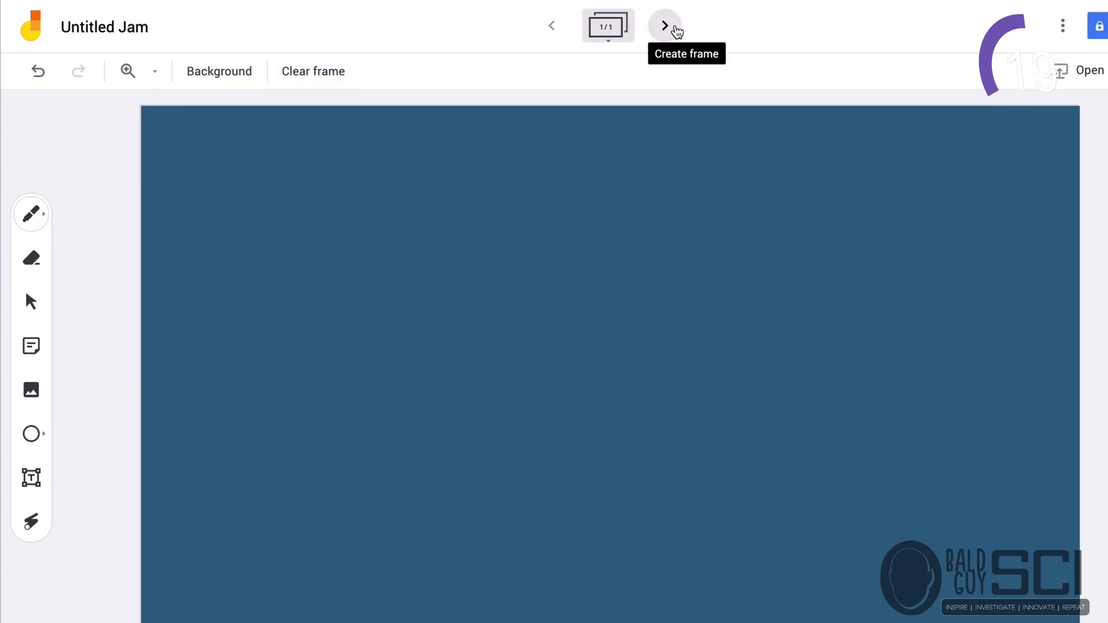
pyautogui.click(662, 26)
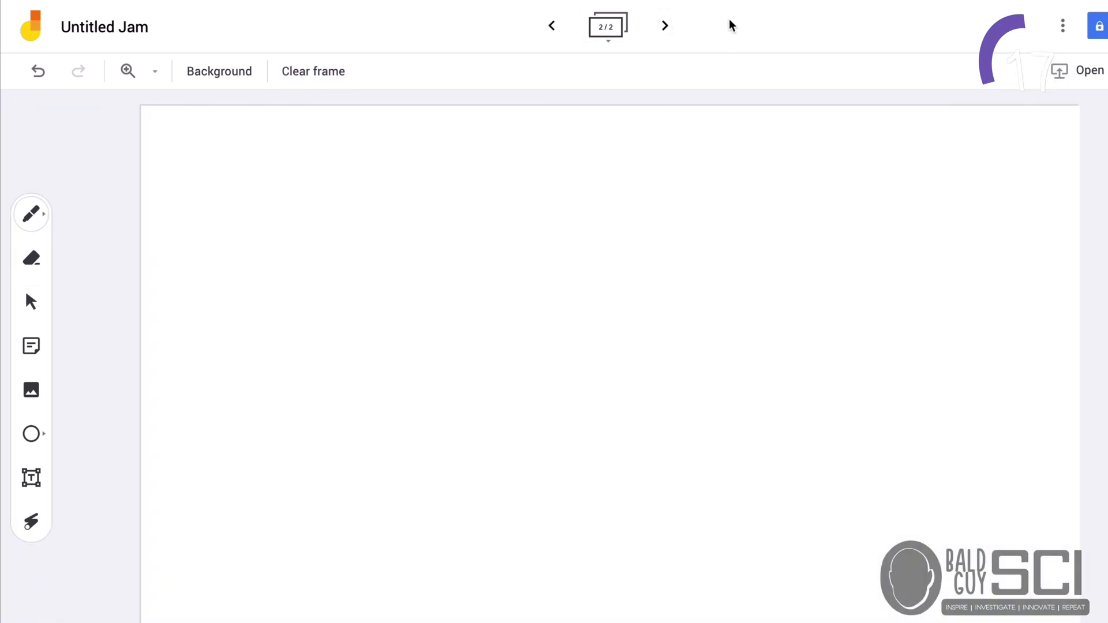
pyautogui.click(1062, 25)
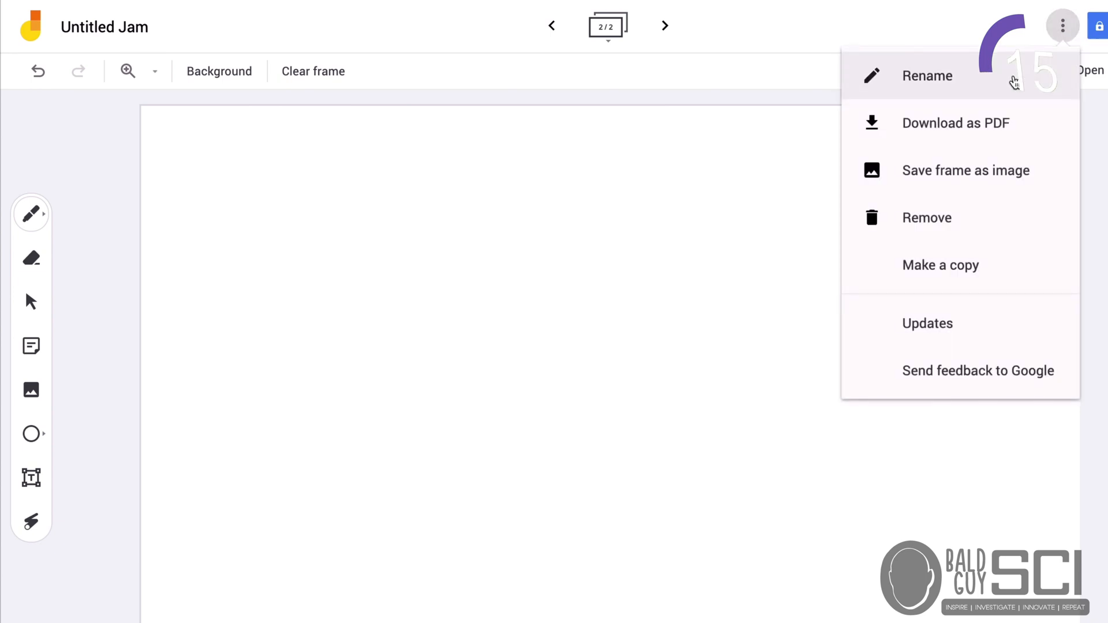
pyautogui.moveTo(958, 128)
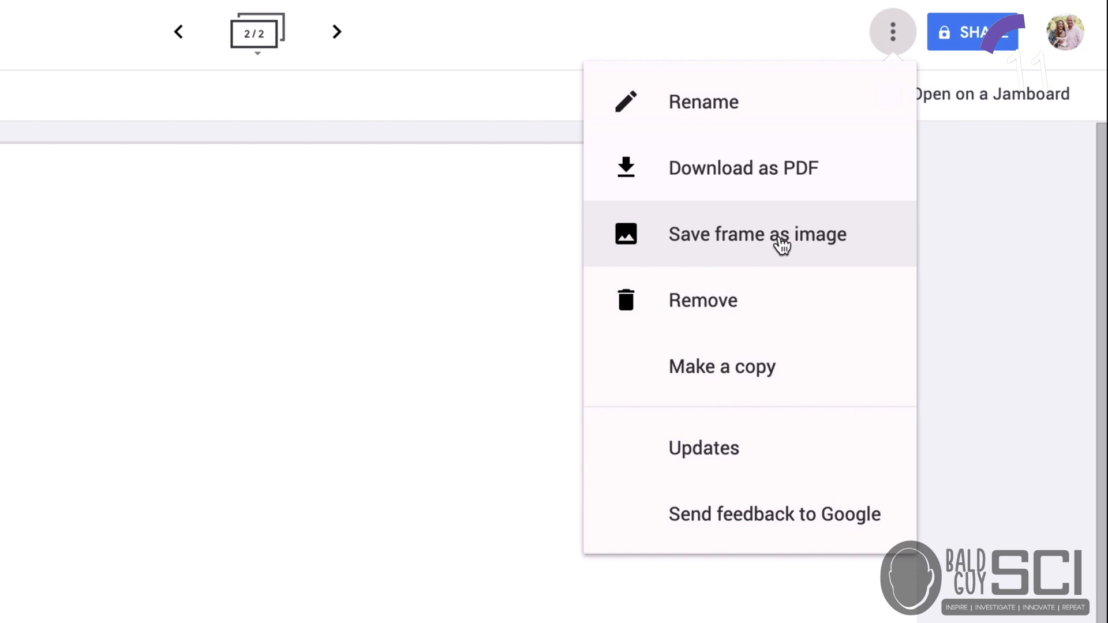
pyautogui.moveTo(394, 104)
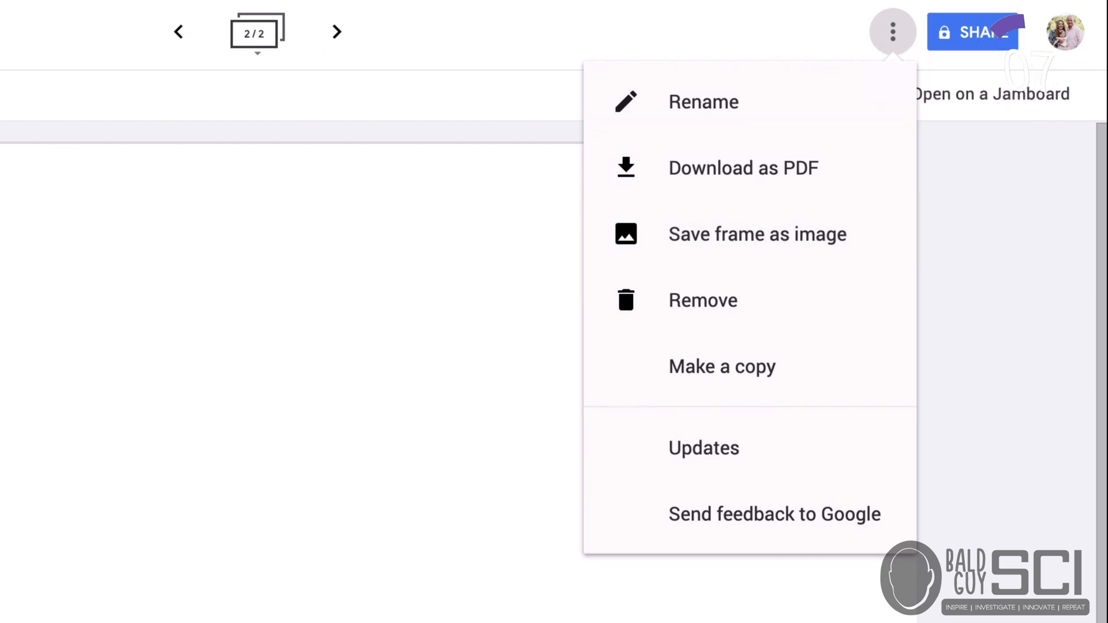
pyautogui.moveTo(177, 32)
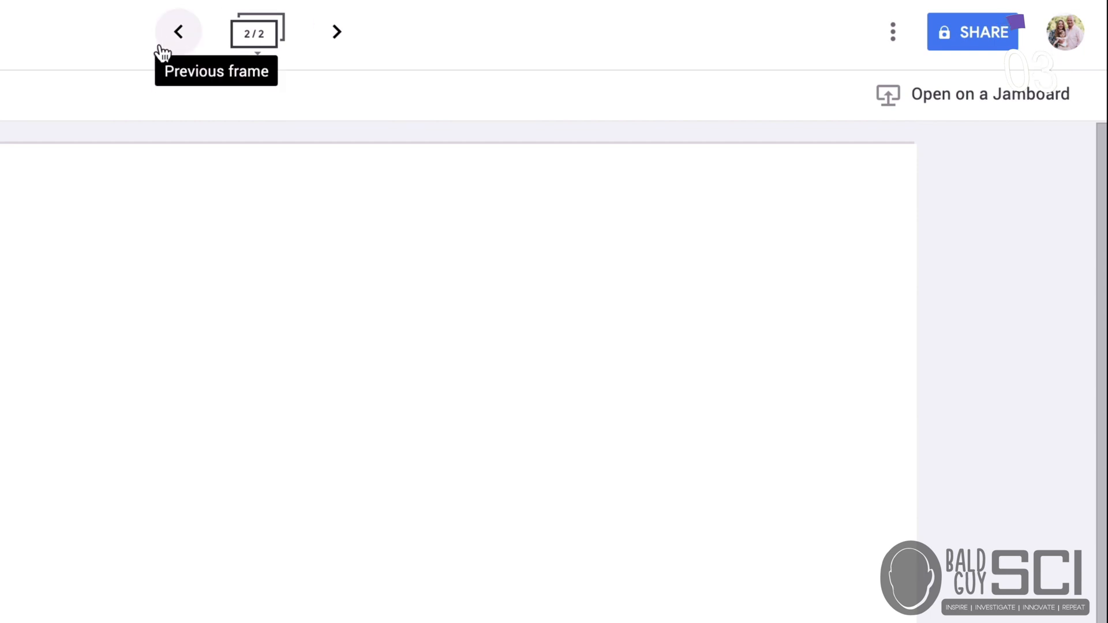